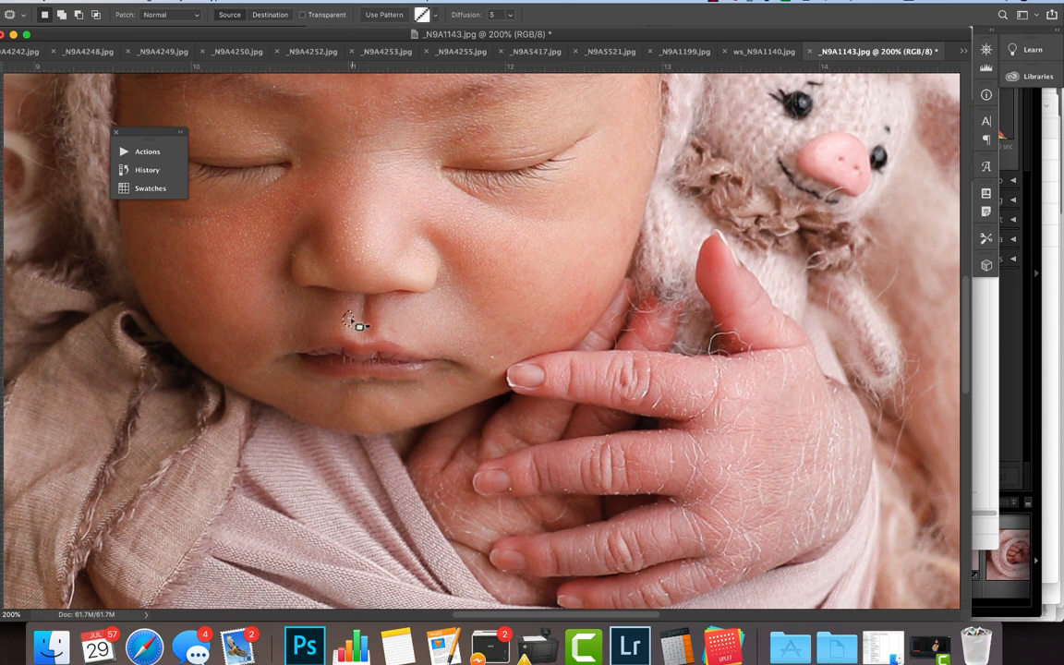
# Patch the flaky skin above the baby's upper lip with nearby clean skin
pyautogui.moveTo(351, 321); pyautogui.dragTo(485, 361)
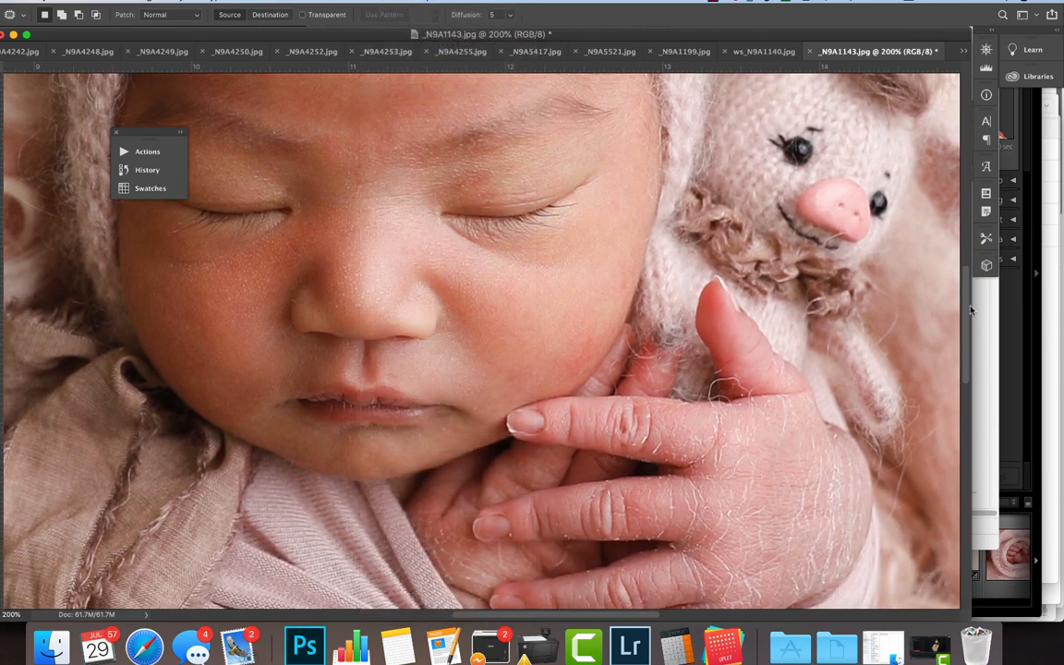
# Open the newborn action set in the Actions panel and scroll through its actions
pyautogui.click(147, 150)
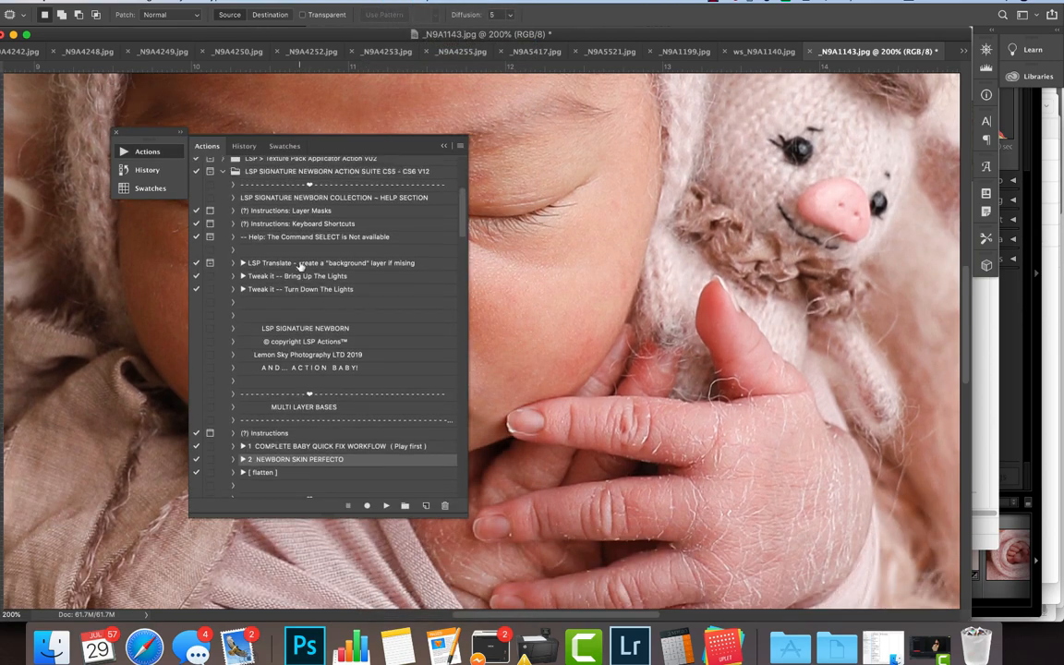
pyautogui.scroll(-3)
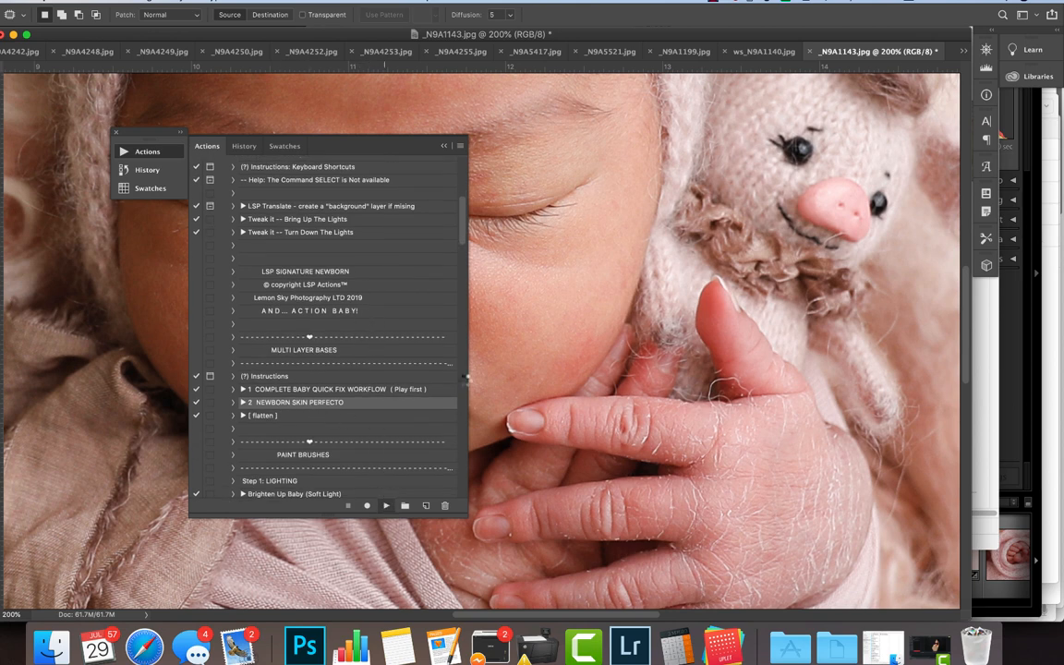
pyautogui.moveTo(514, 337)
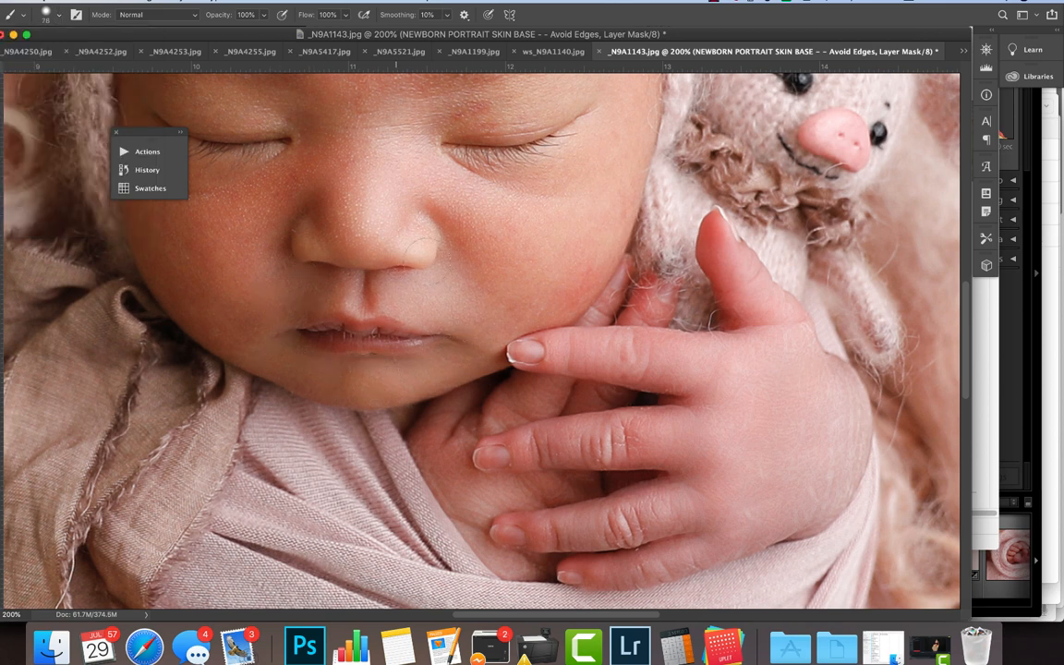
# Mask the skin smoothing off the eyelids, set it to 66%, and flatten
pyautogui.click(407, 180)
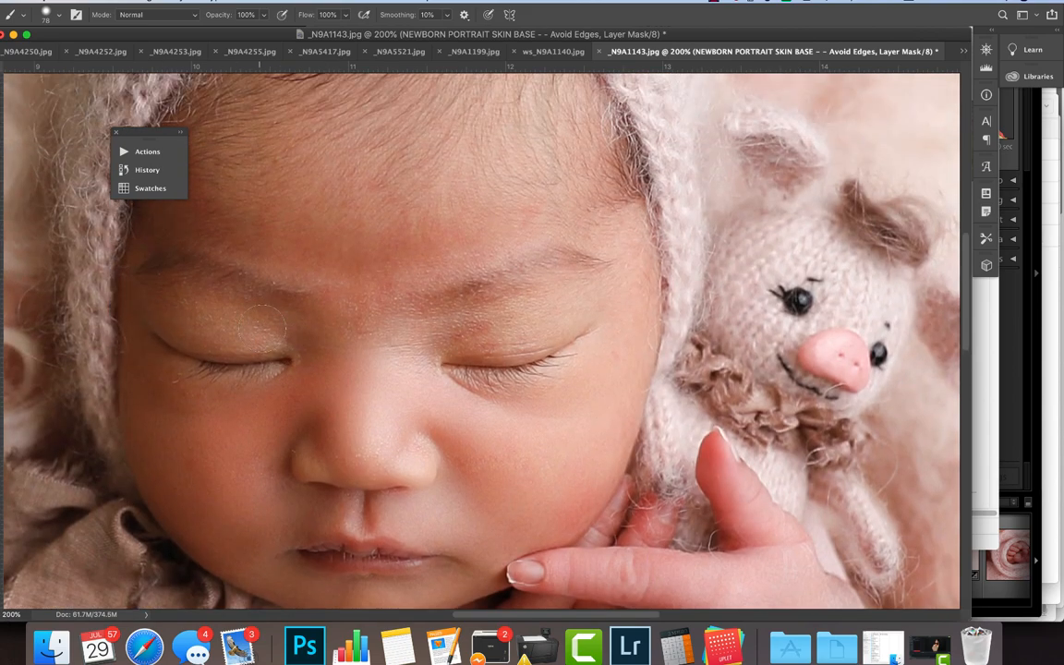
pyautogui.moveTo(268, 328); pyautogui.dragTo(580, 298)
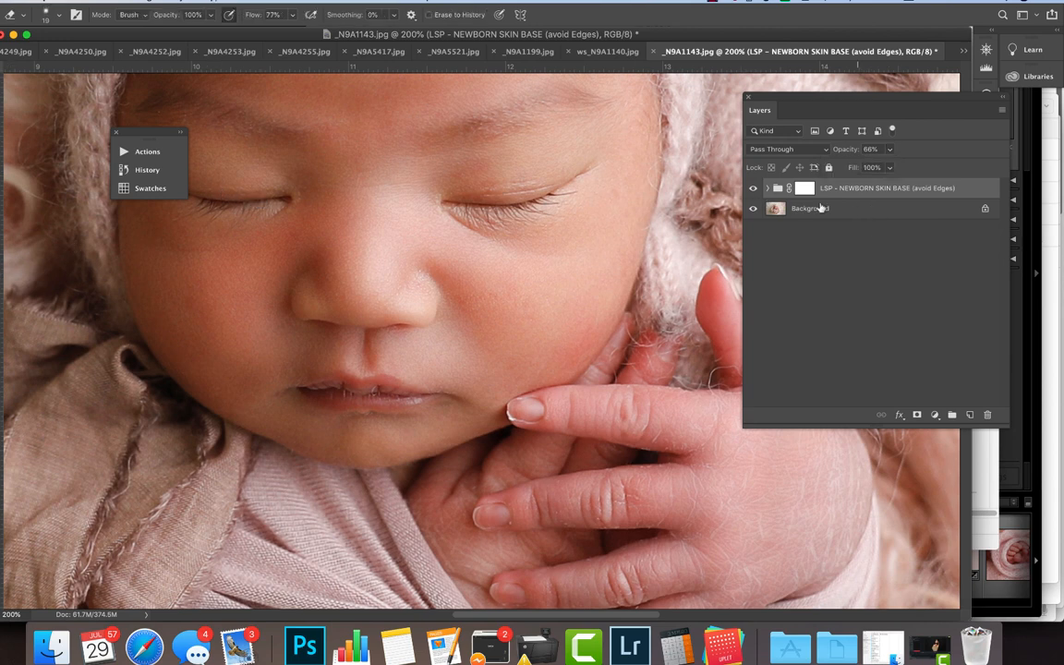
pyautogui.click(767, 188)
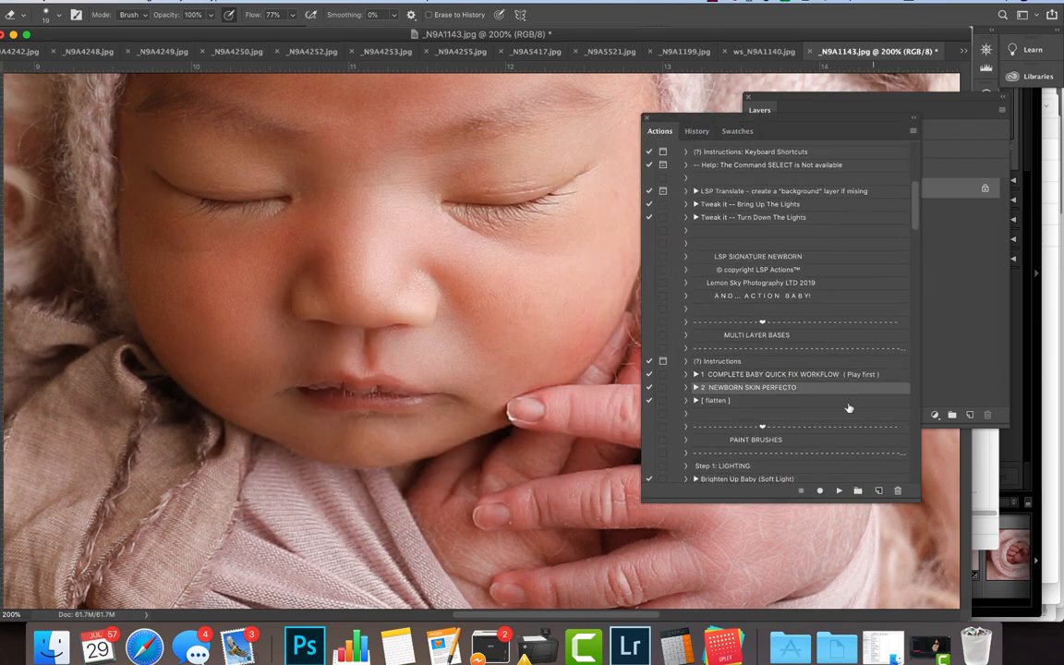
# Run the Sharpen the Lashes & Details action from the newborn action set
pyautogui.scroll(-3)
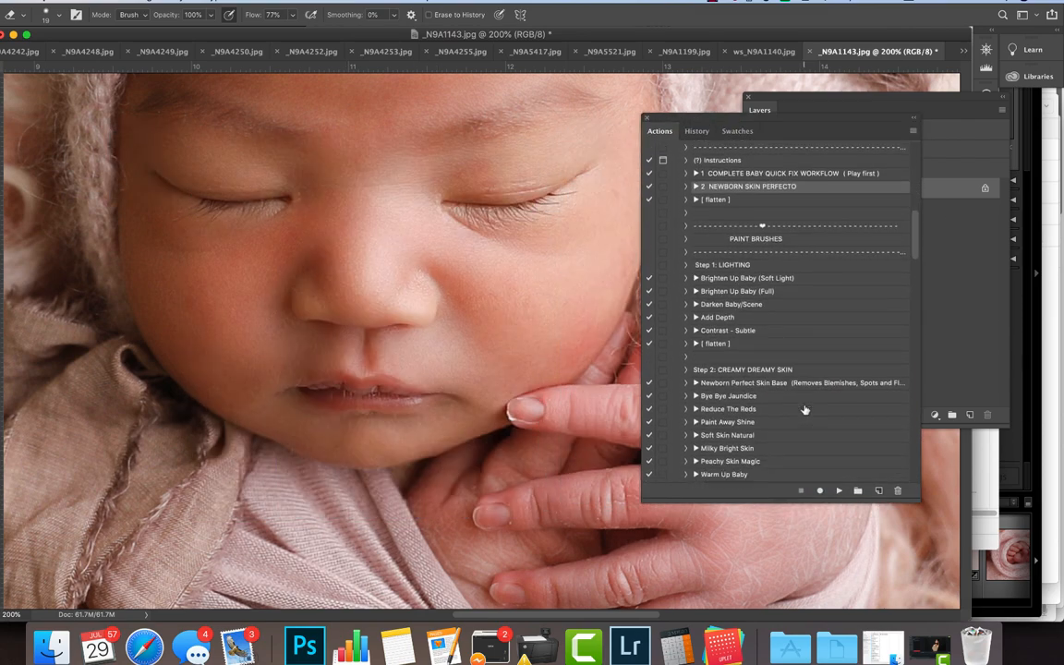
pyautogui.scroll(-3)
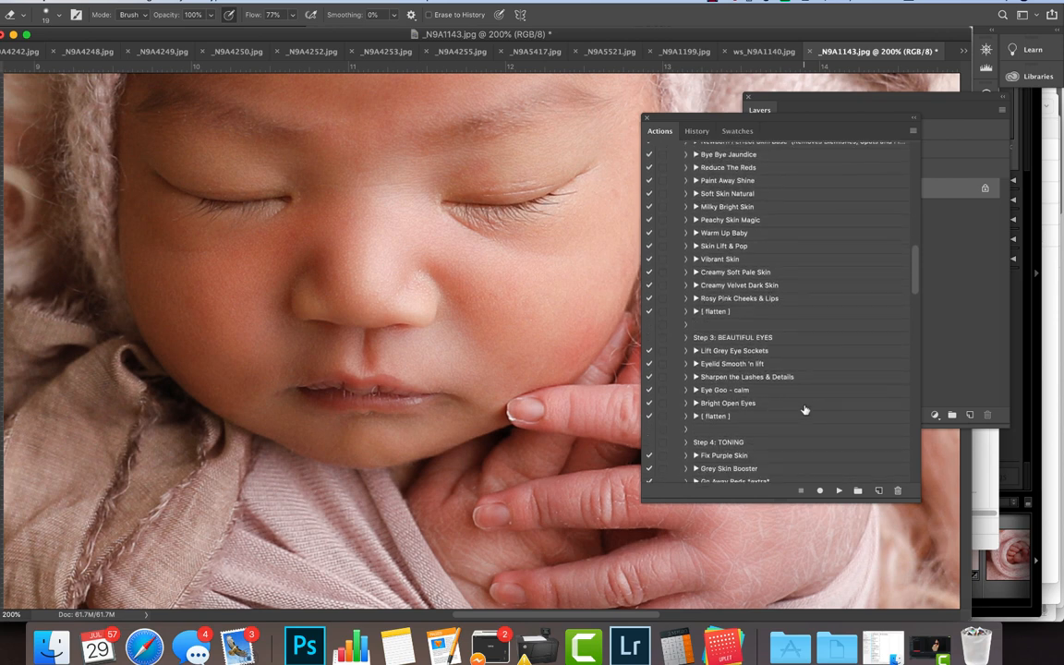
pyautogui.click(746, 377)
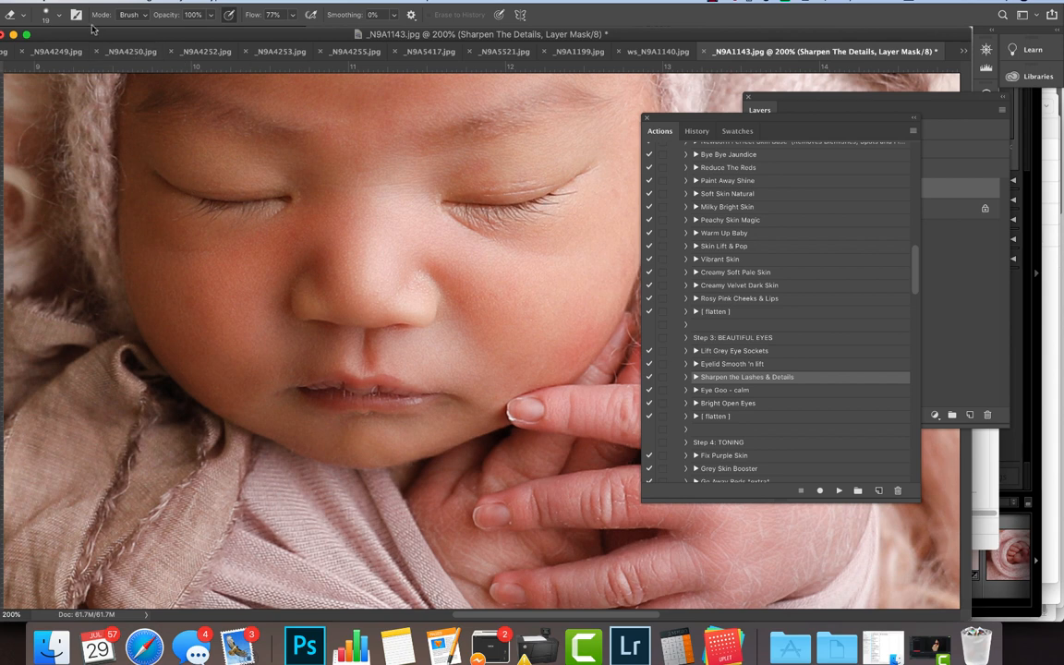
pyautogui.click(44, 14)
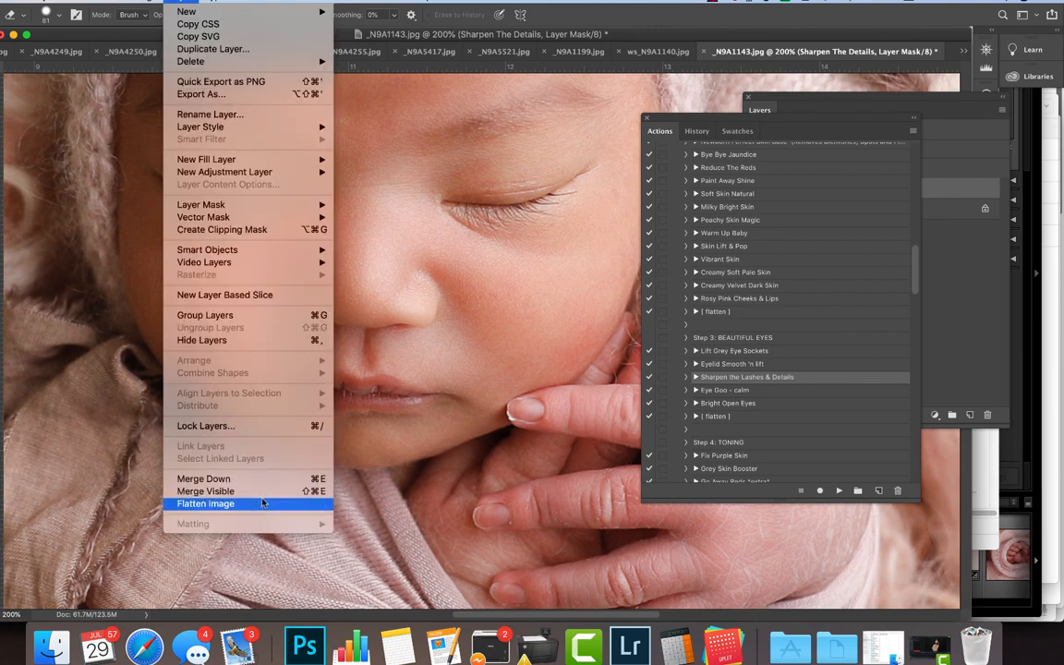
# Flatten the image and lower the Go Away Reds strength to 54%
pyautogui.click(205, 504)
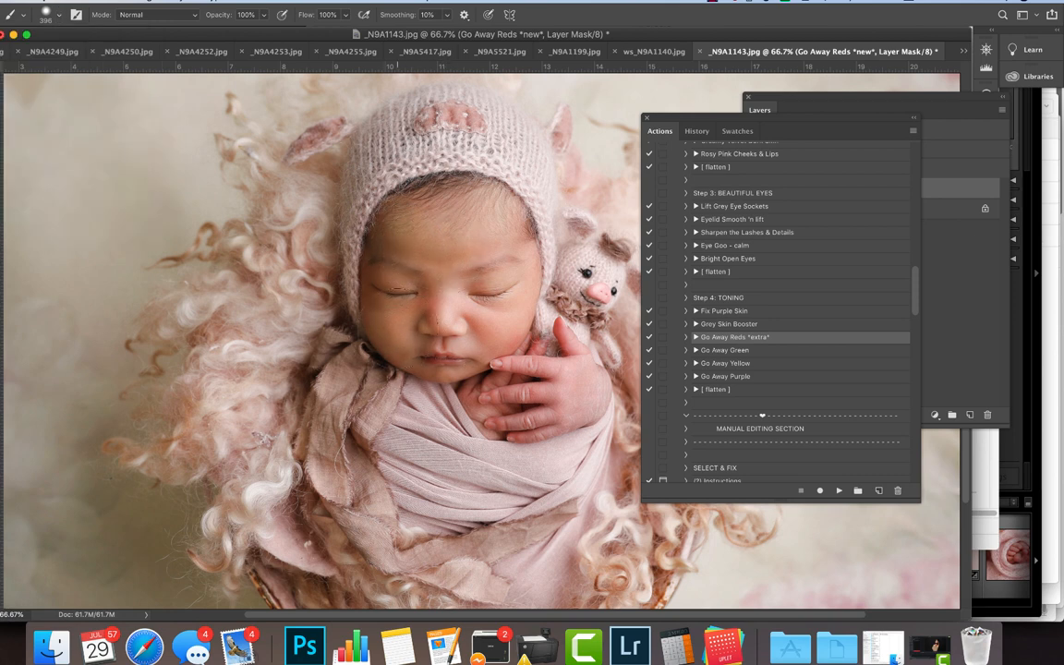
pyautogui.moveTo(953, 215)
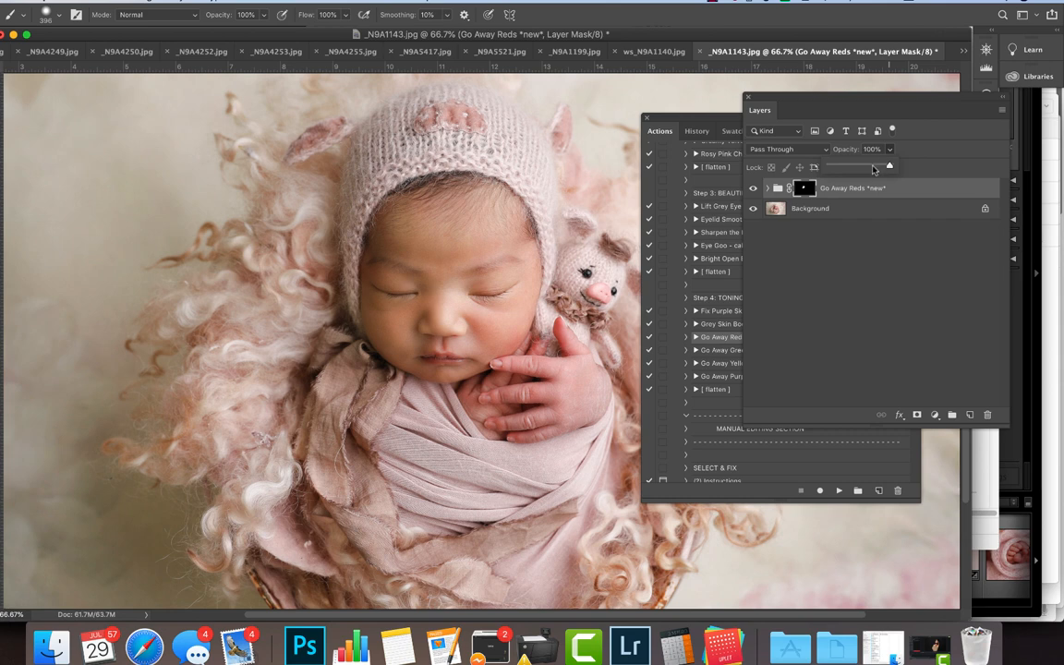
pyautogui.moveTo(889, 165); pyautogui.dragTo(851, 164)
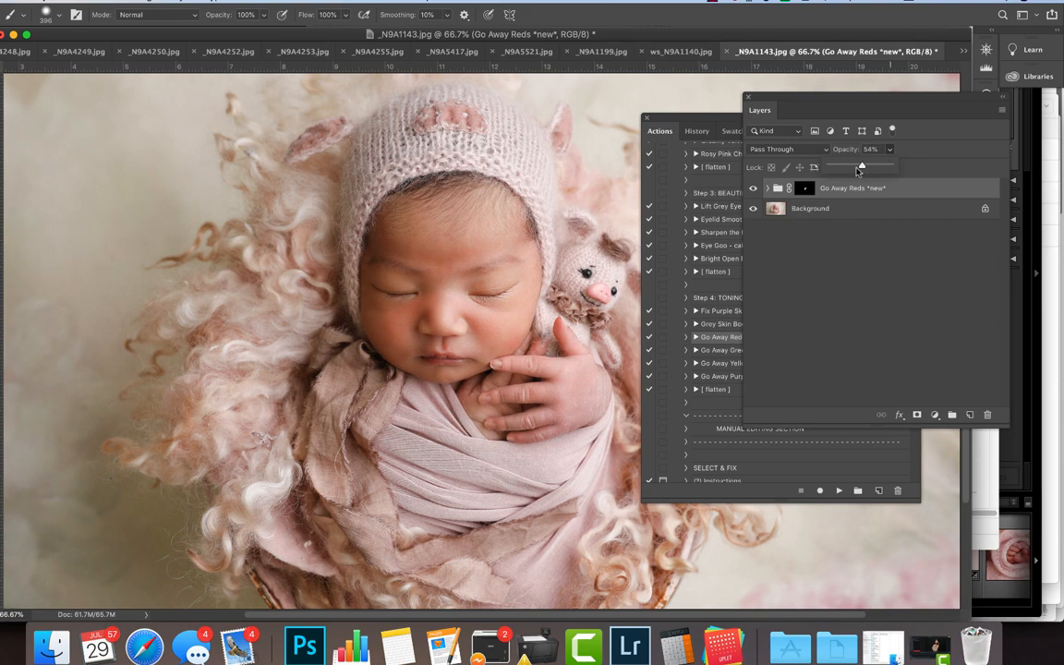
pyautogui.moveTo(862, 165); pyautogui.dragTo(855, 166)
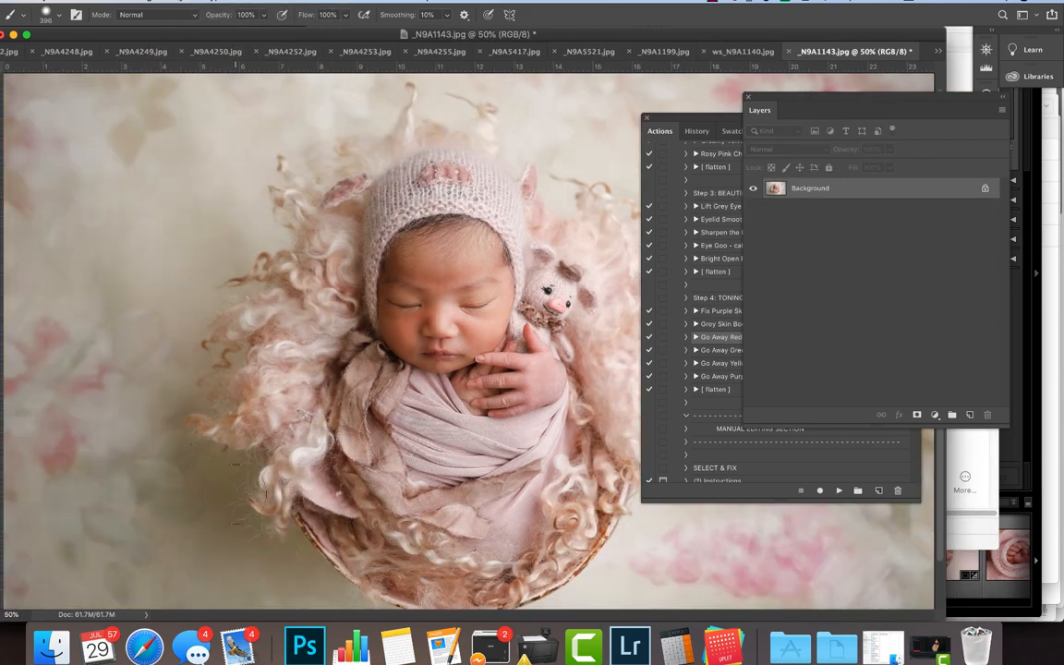
# Apply a Curves adjustment lifting the lower midtones to brighten the portrait
pyautogui.click(164, 31)
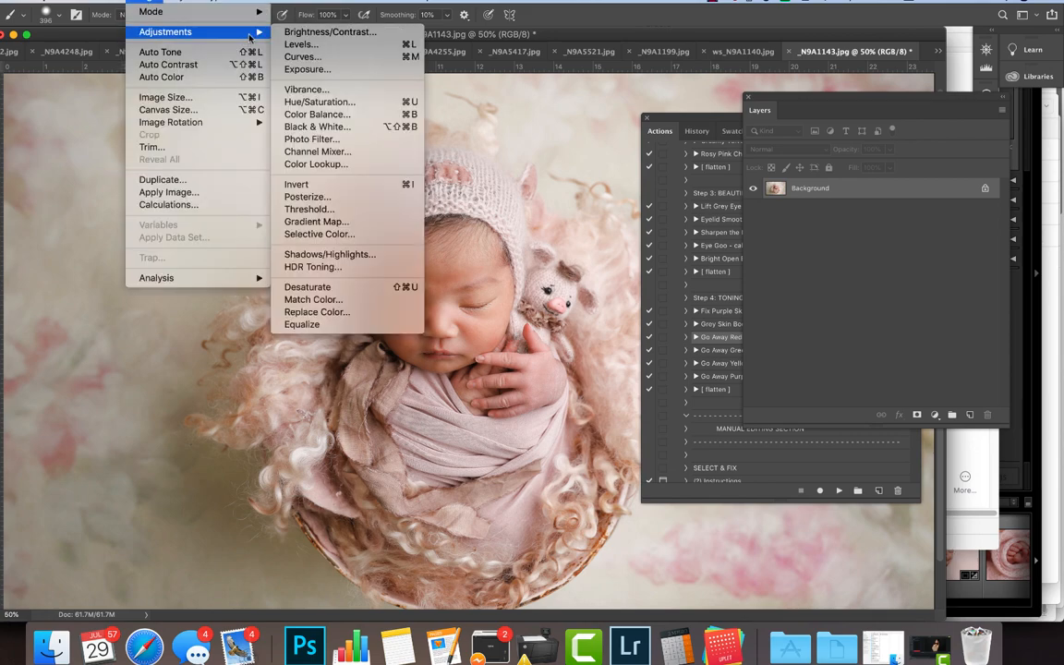
pyautogui.click(302, 57)
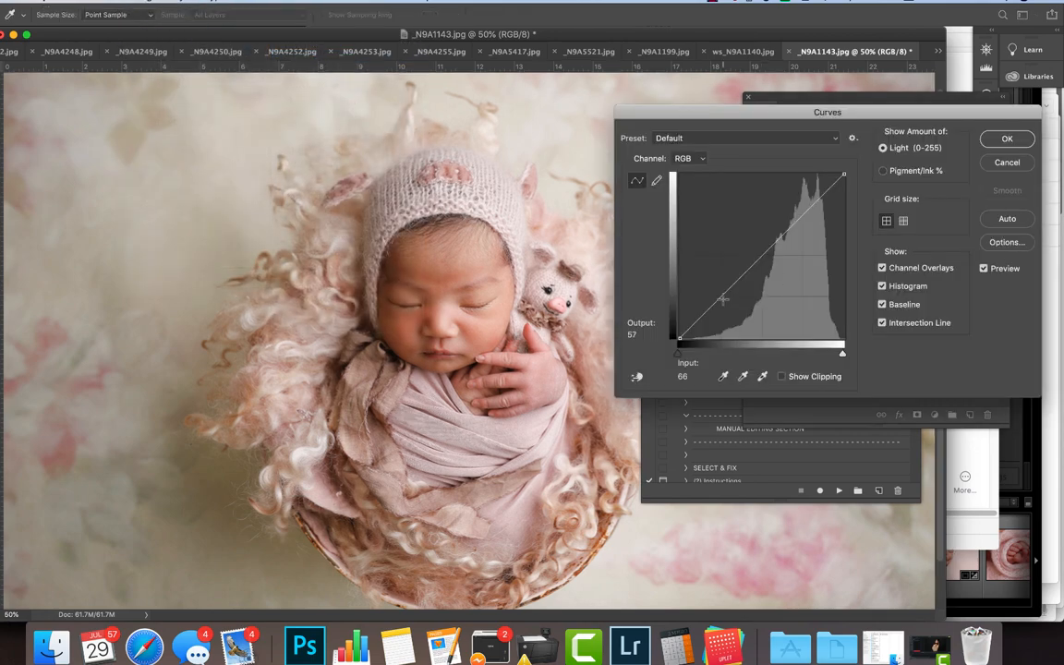
pyautogui.moveTo(725, 300); pyautogui.dragTo(723, 285)
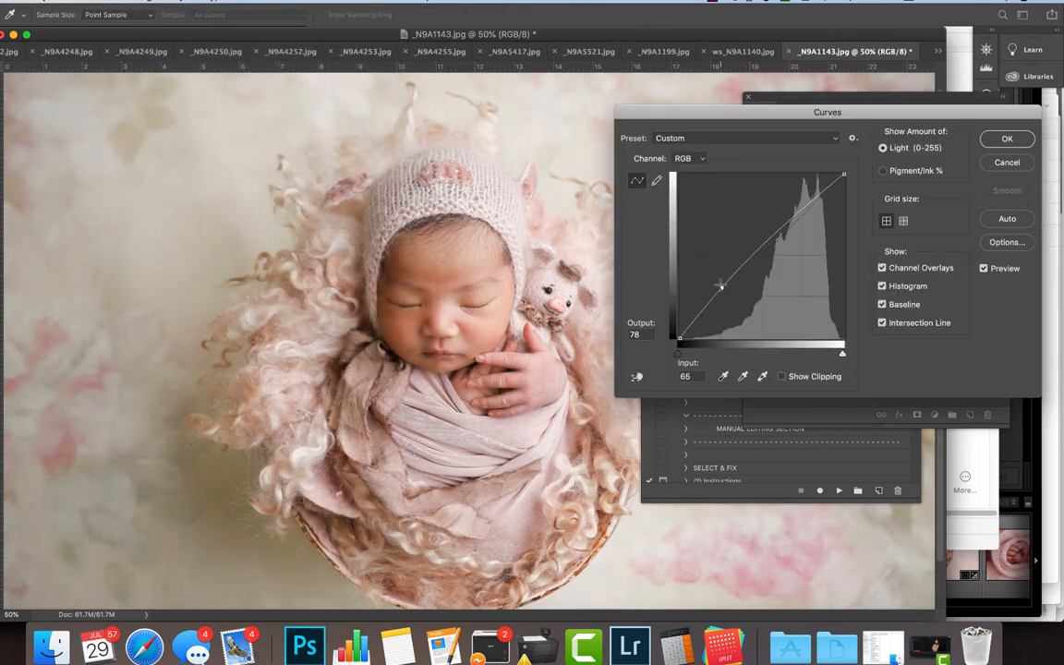
pyautogui.moveTo(722, 284); pyautogui.dragTo(722, 290)
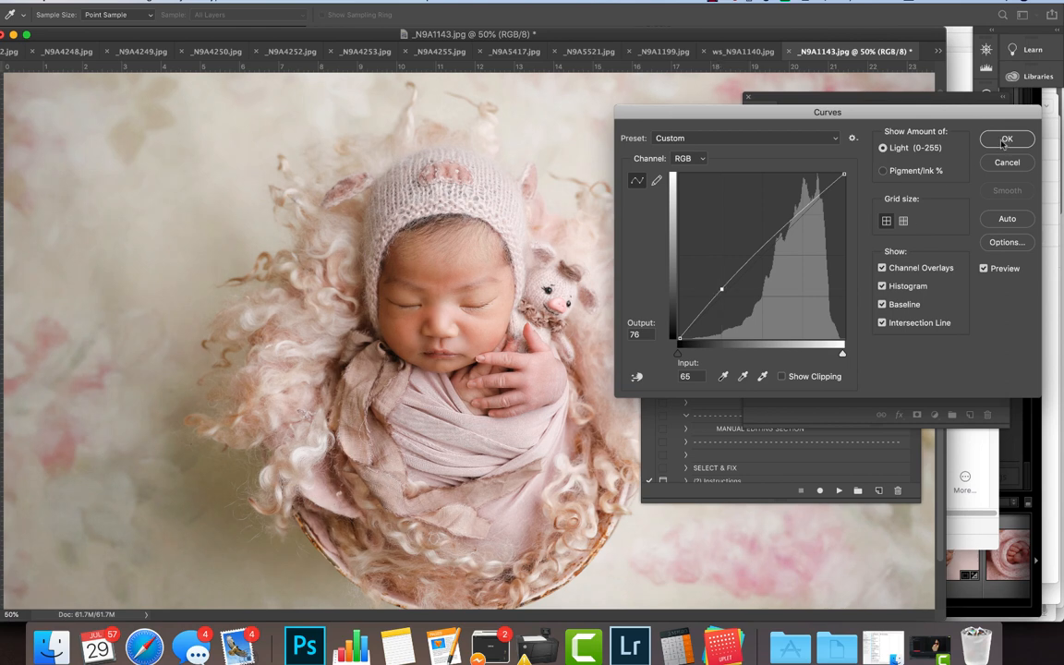
pyautogui.click(1007, 139)
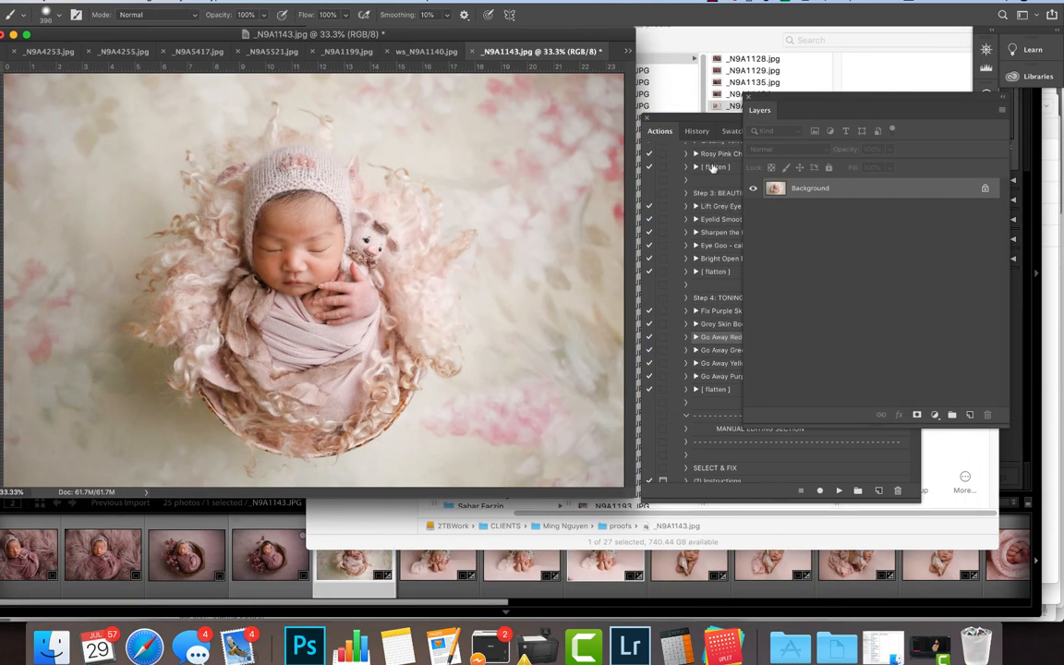